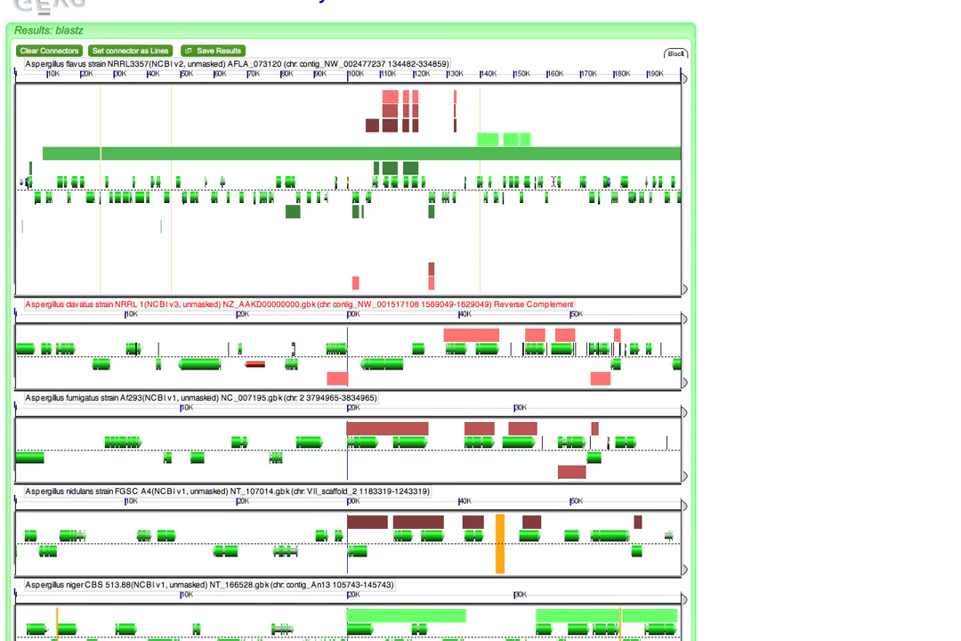
mouse_move(322, 161)
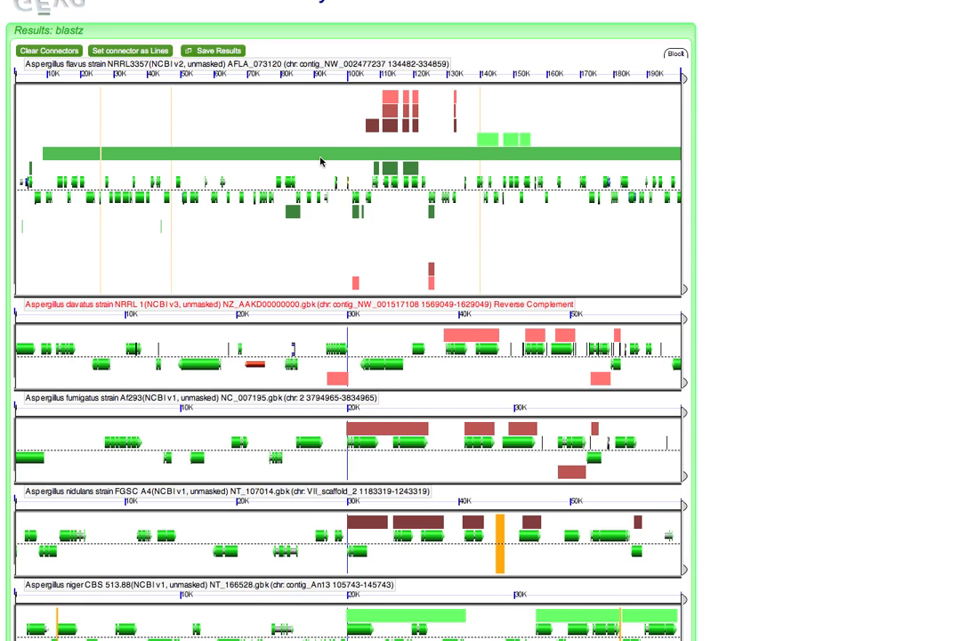
View details of two HSP hits, ending on the 616-nt A. flavus–A. clavatus match at 59.23% identity.
left_click(412, 92)
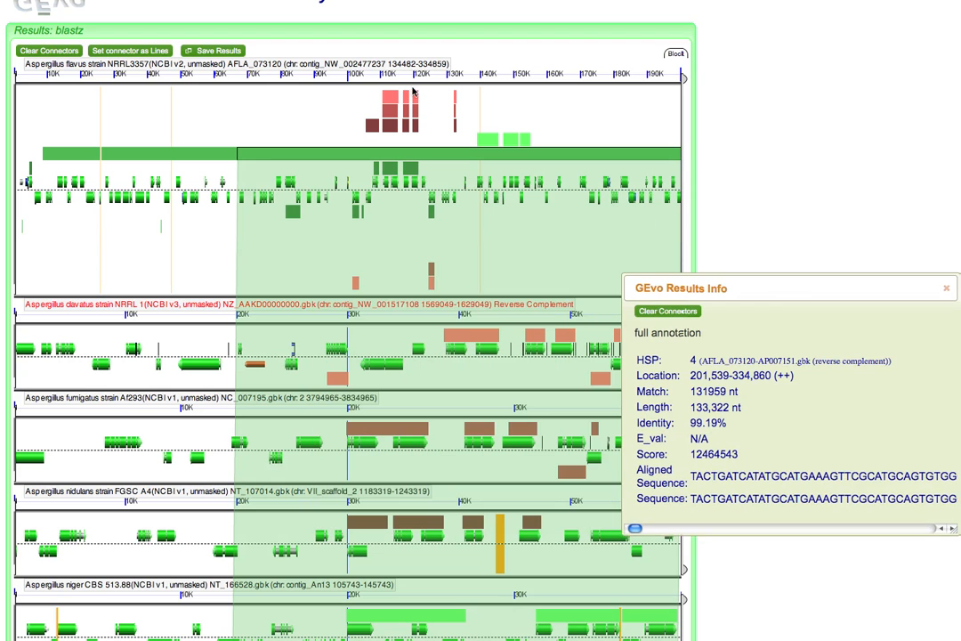
left_click(395, 98)
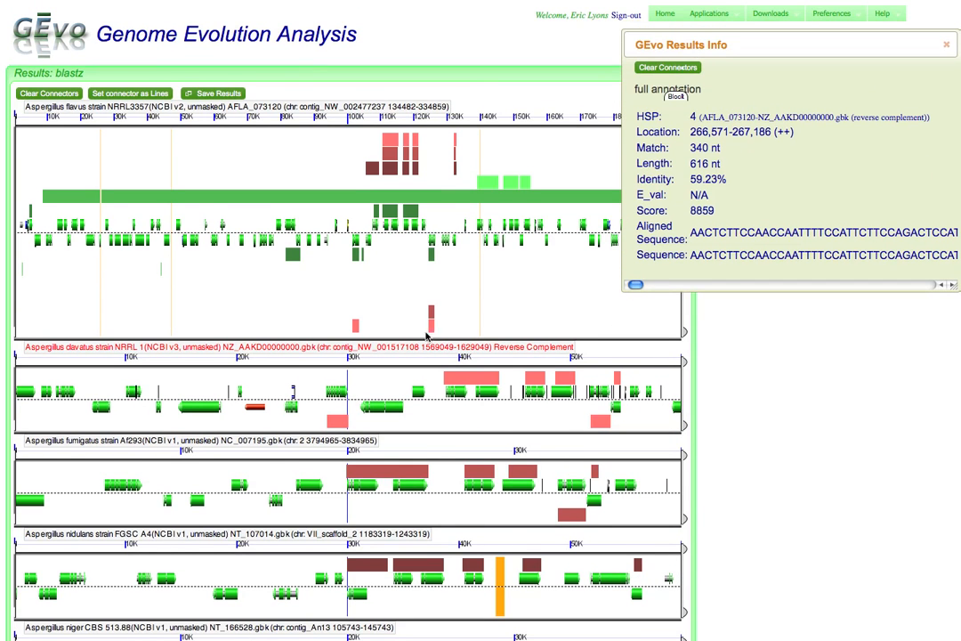
mouse_move(619, 429)
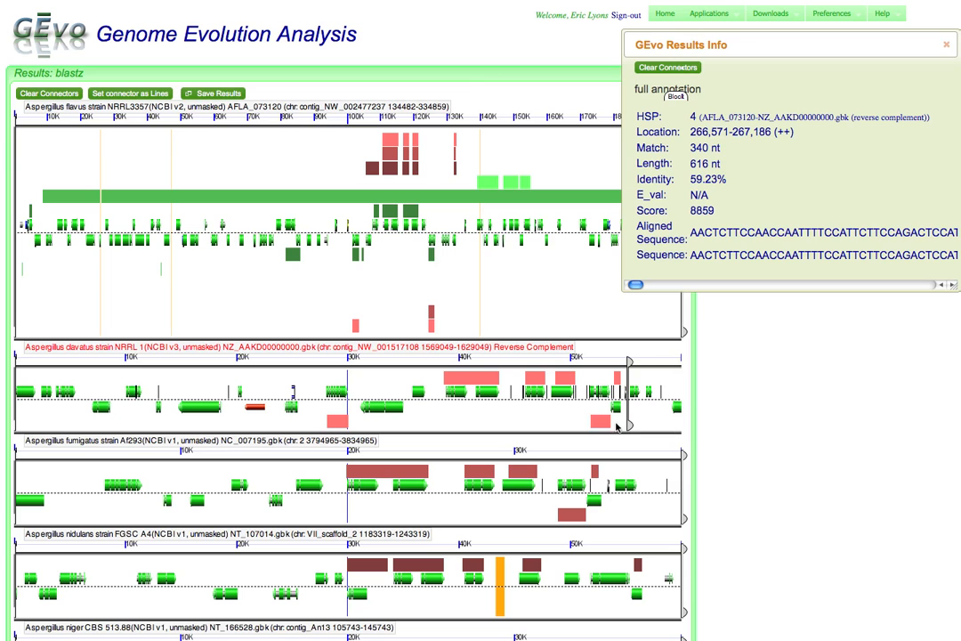
mouse_move(16, 434)
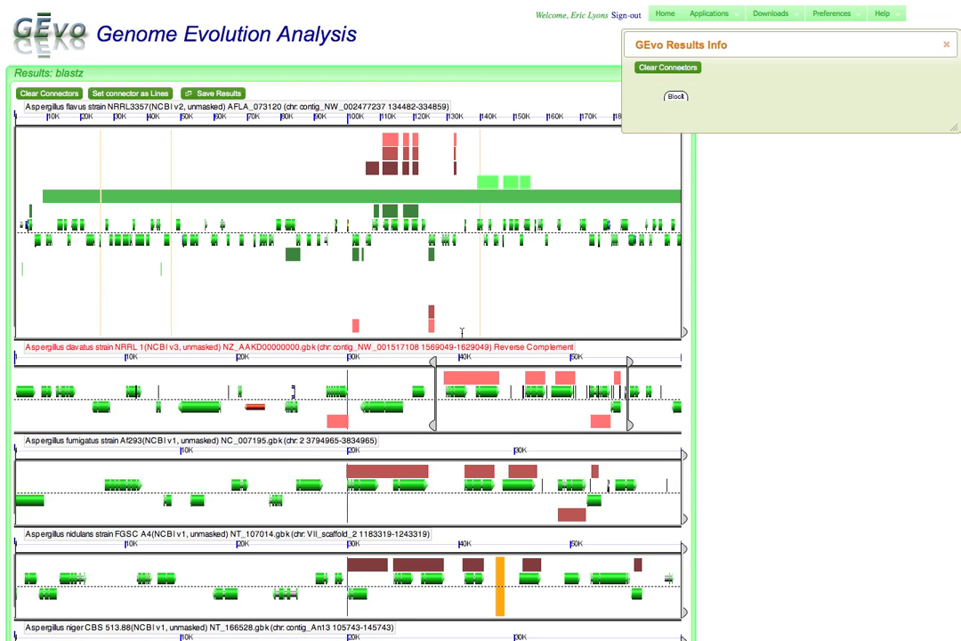
mouse_move(627, 406)
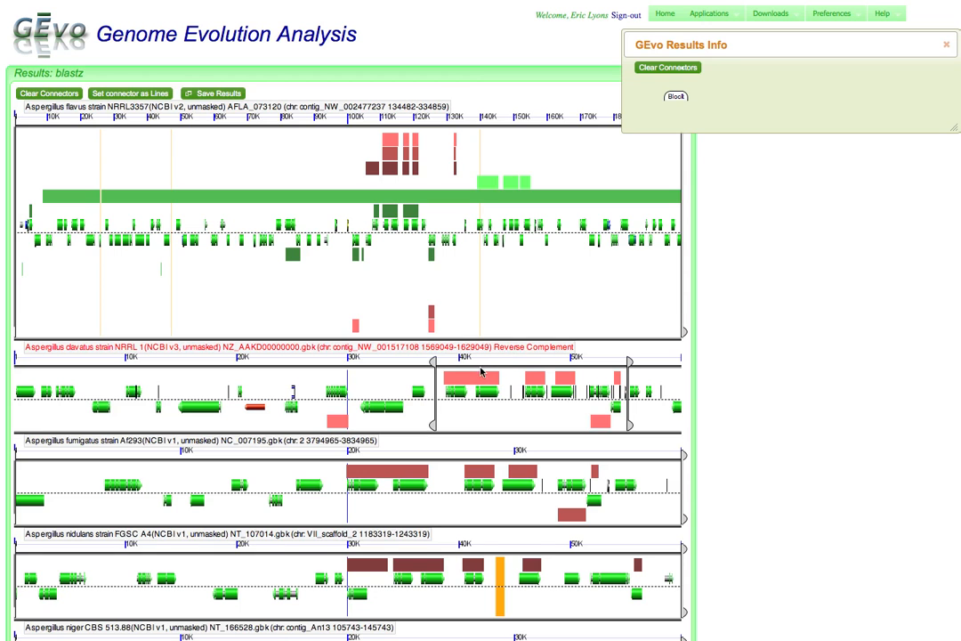
Scroll down to the result files and the configuration listing the seven Aspergillus sequences.
scroll("down", 3)
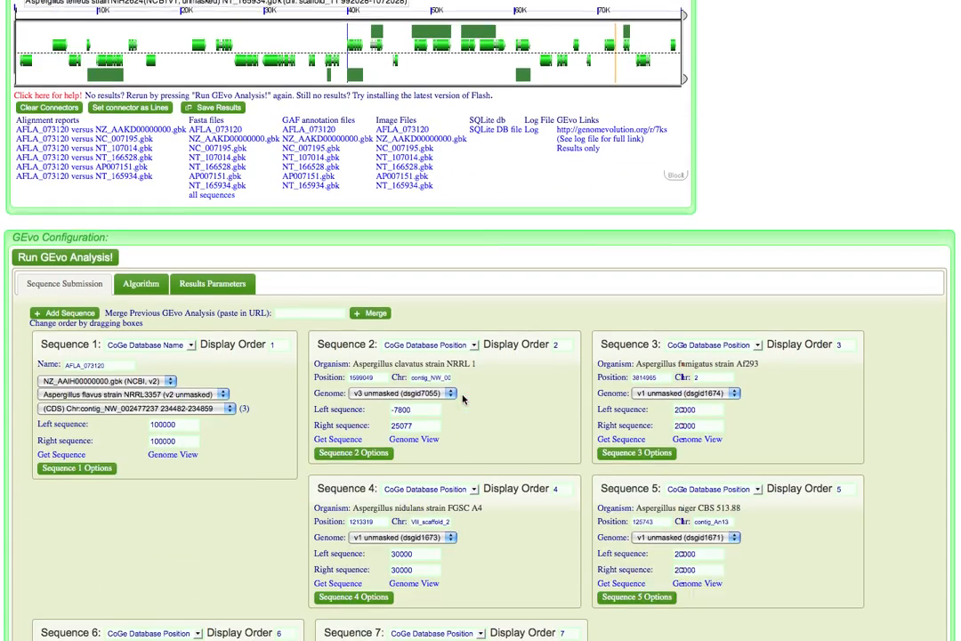
Get the sequence of the Aspergillus clavatus NRRL 1 region in SeqView.
scroll("down", 3)
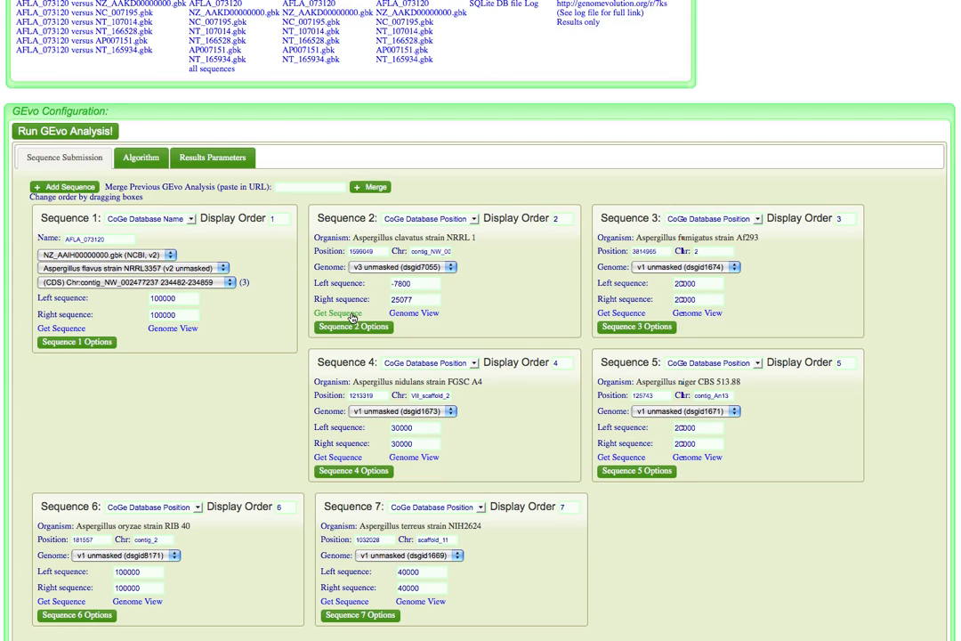
left_click(338, 314)
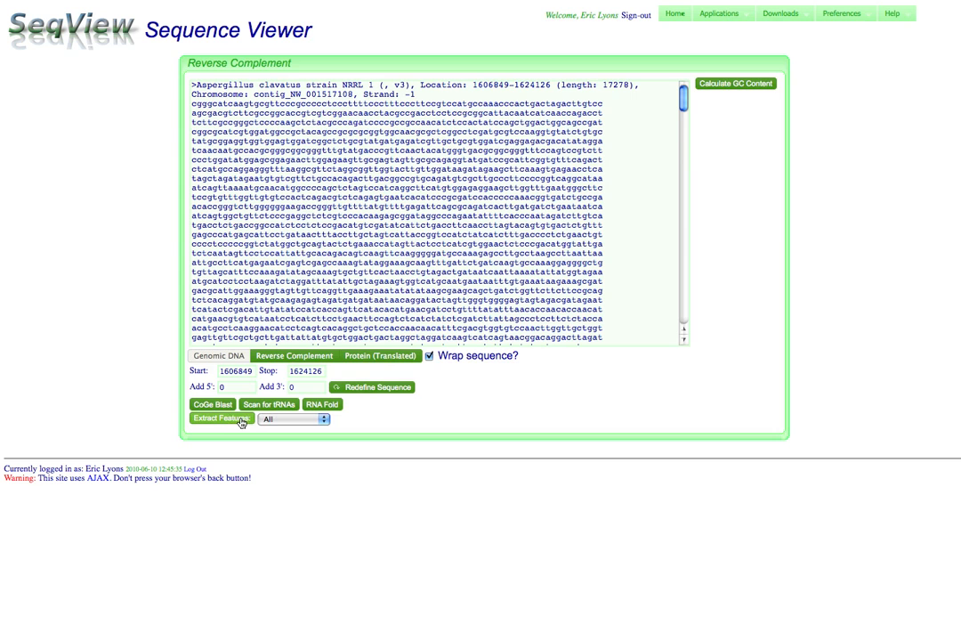
Extract the CDS features of the region into a feature list of six entries.
left_click(293, 418)
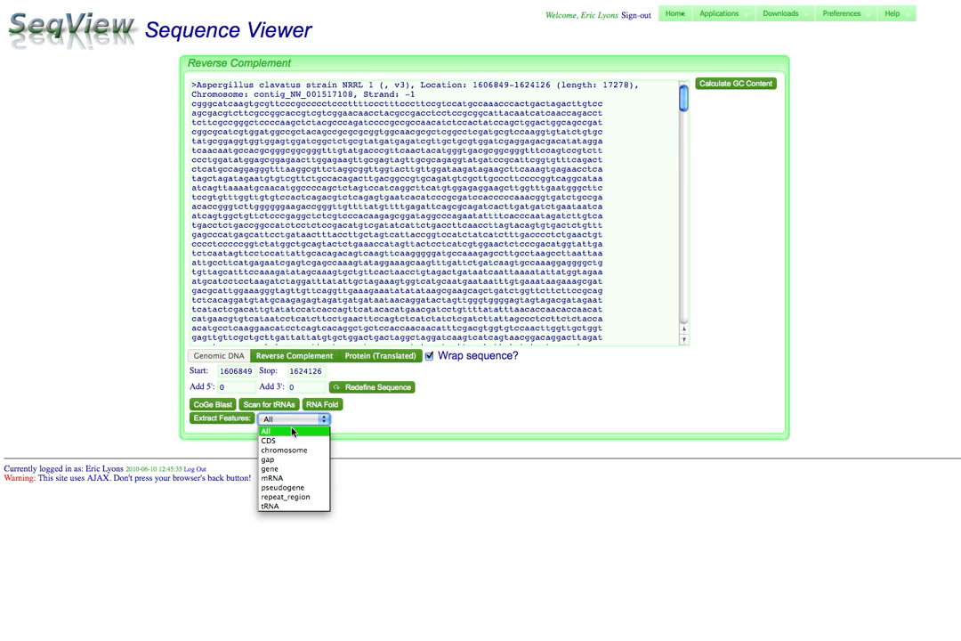
left_click(274, 440)
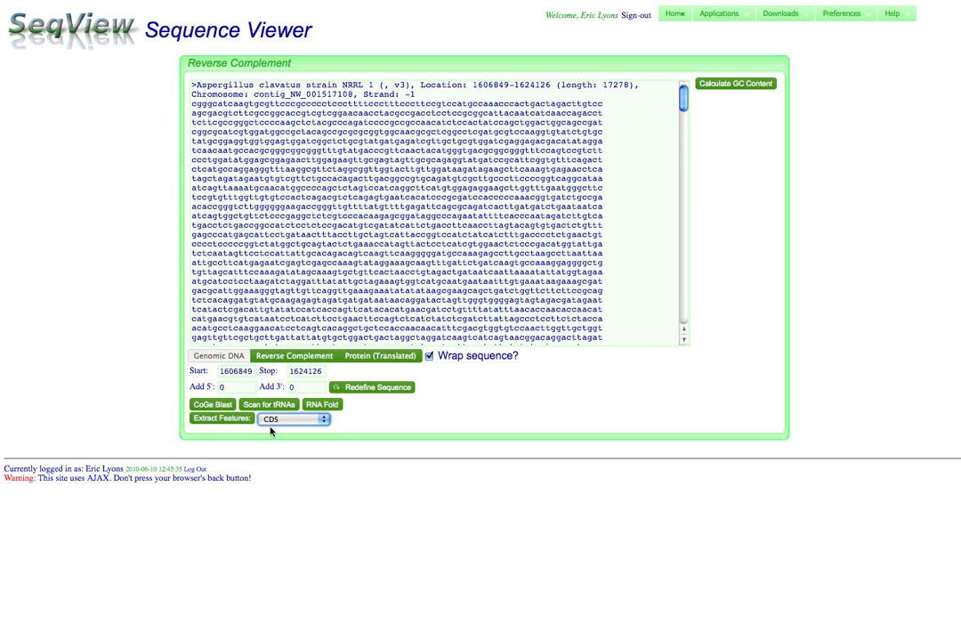
left_click(221, 418)
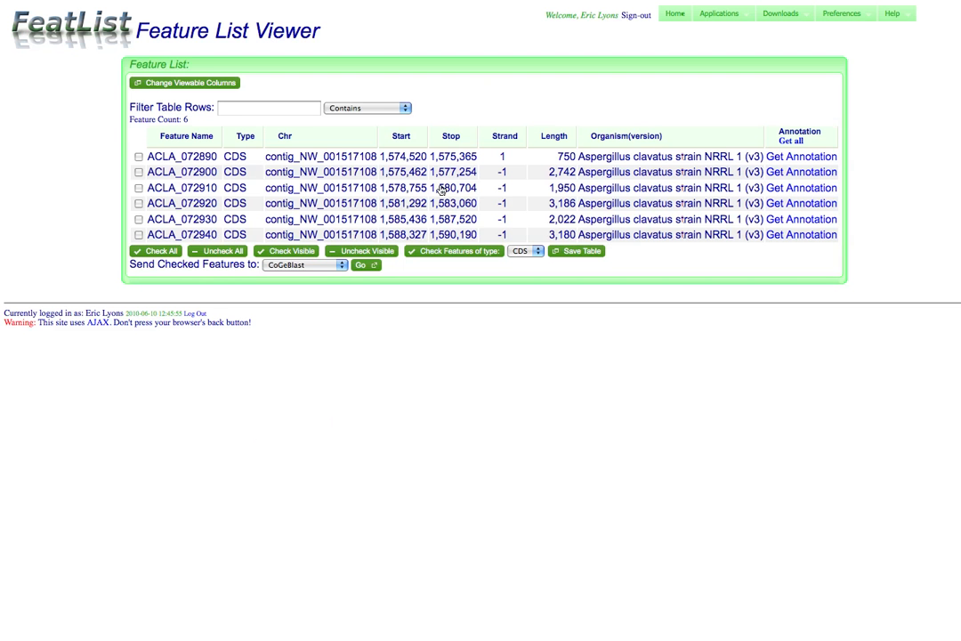
mouse_move(429, 235)
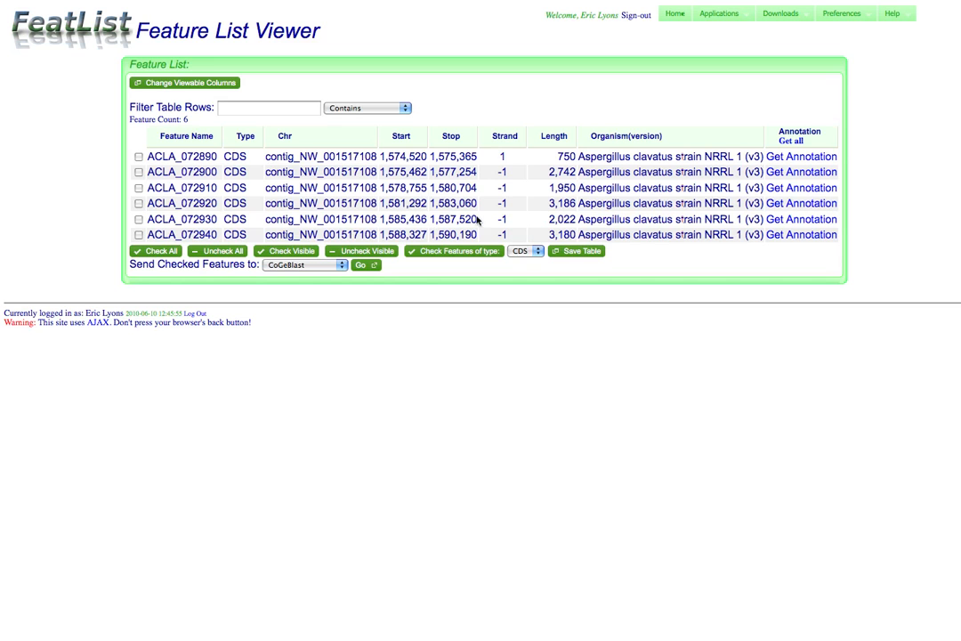
mouse_move(164, 265)
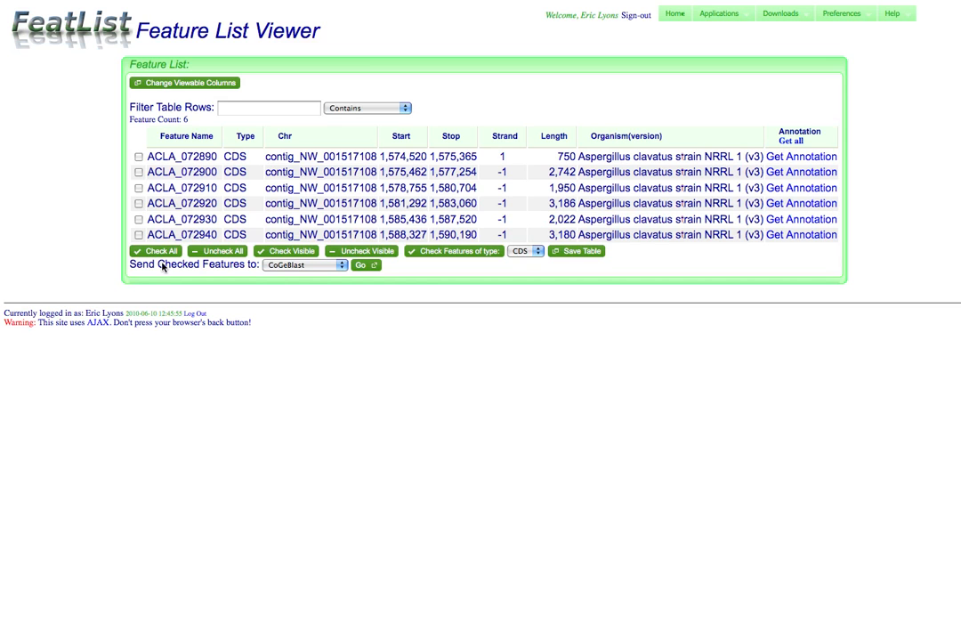
Check all six CDS features and load their full annotations.
left_click(155, 250)
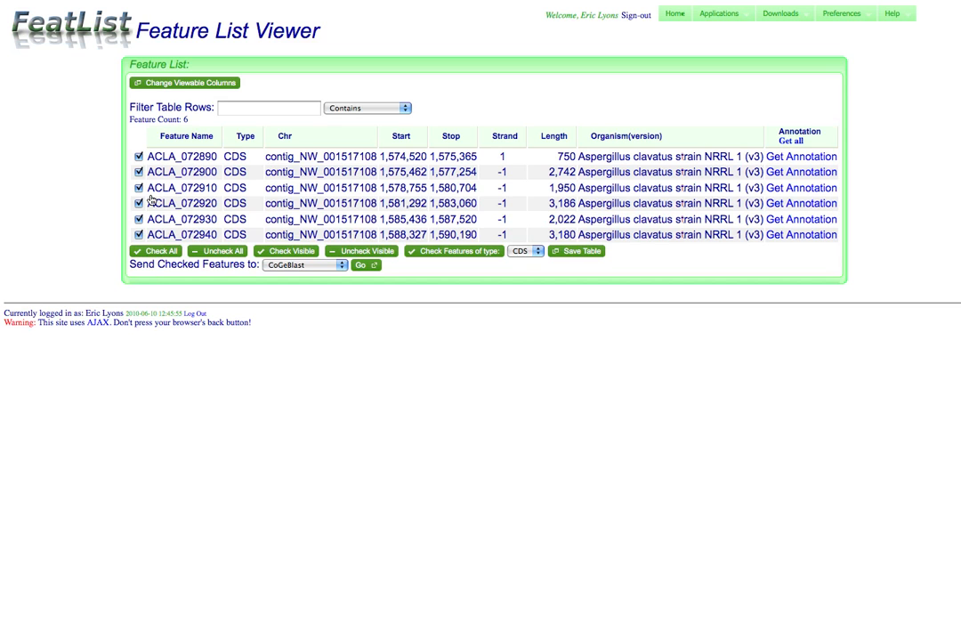
left_click(800, 132)
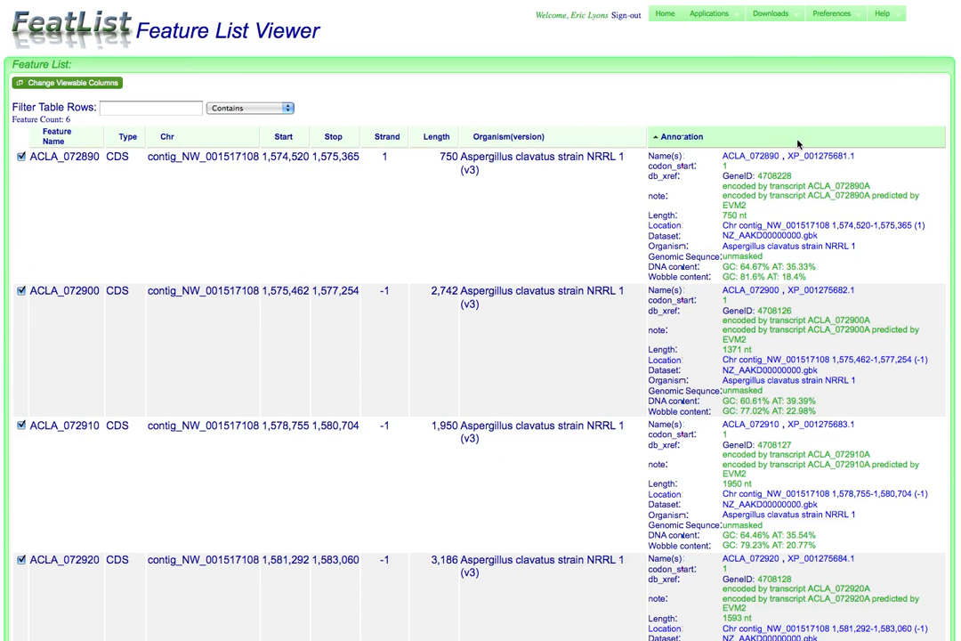
Add the Total GC% and Other Information columns to the feature table.
left_click(68, 81)
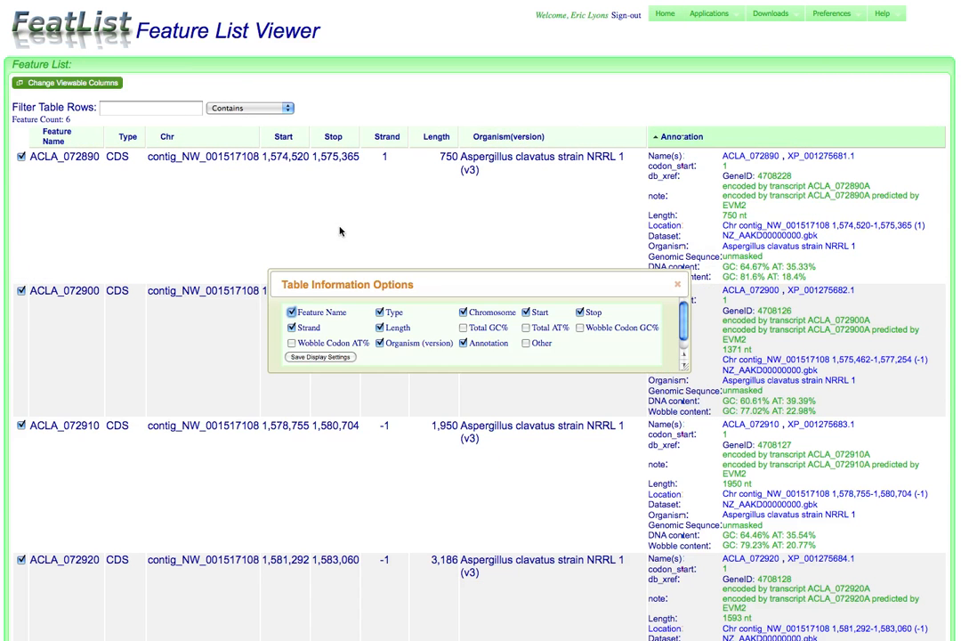
left_click(523, 342)
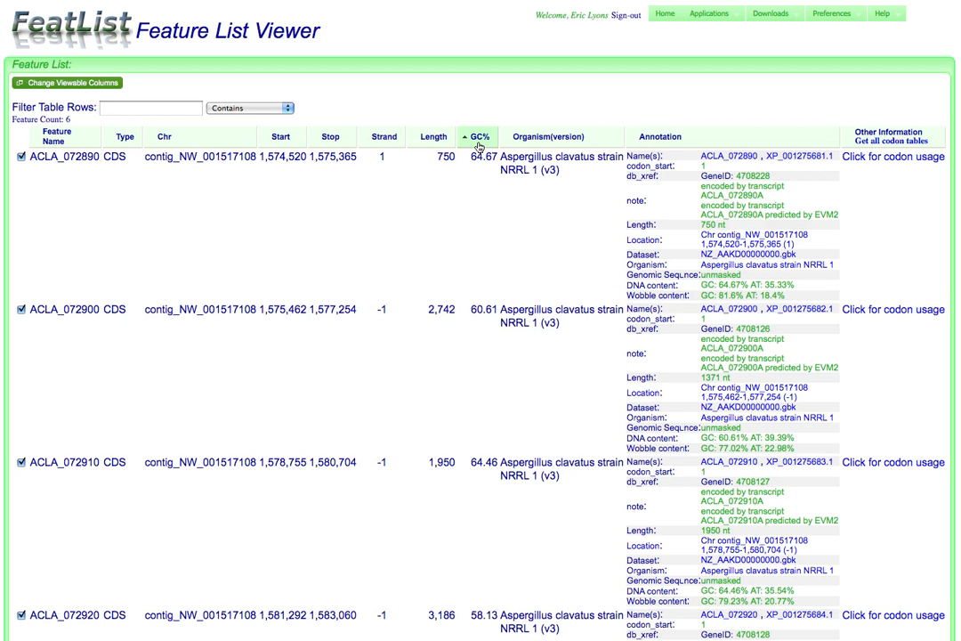
Load codon usage tables for all features and view the predicted amino acid usage.
left_click(892, 135)
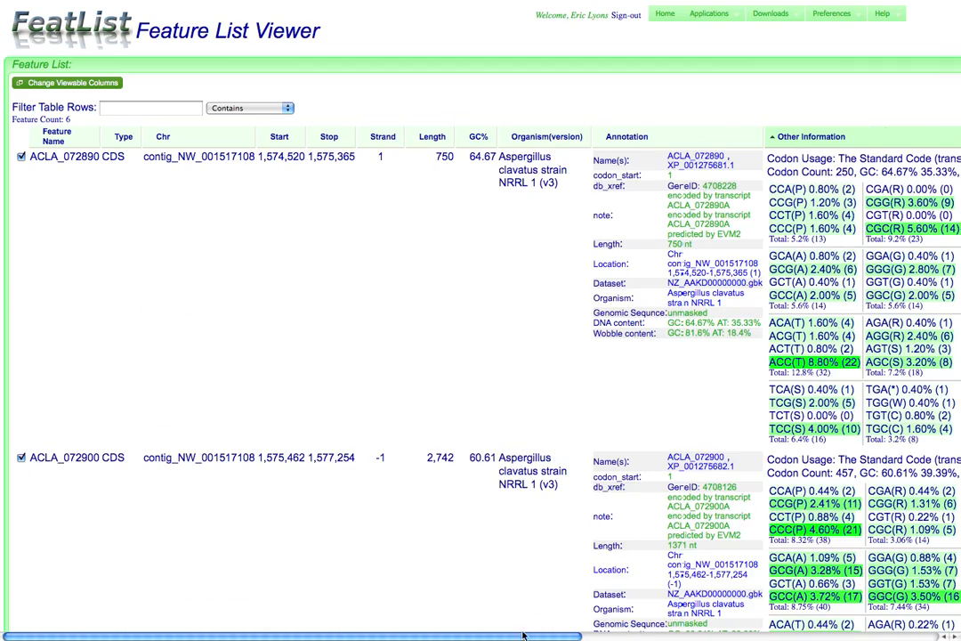
scroll("right", 3)
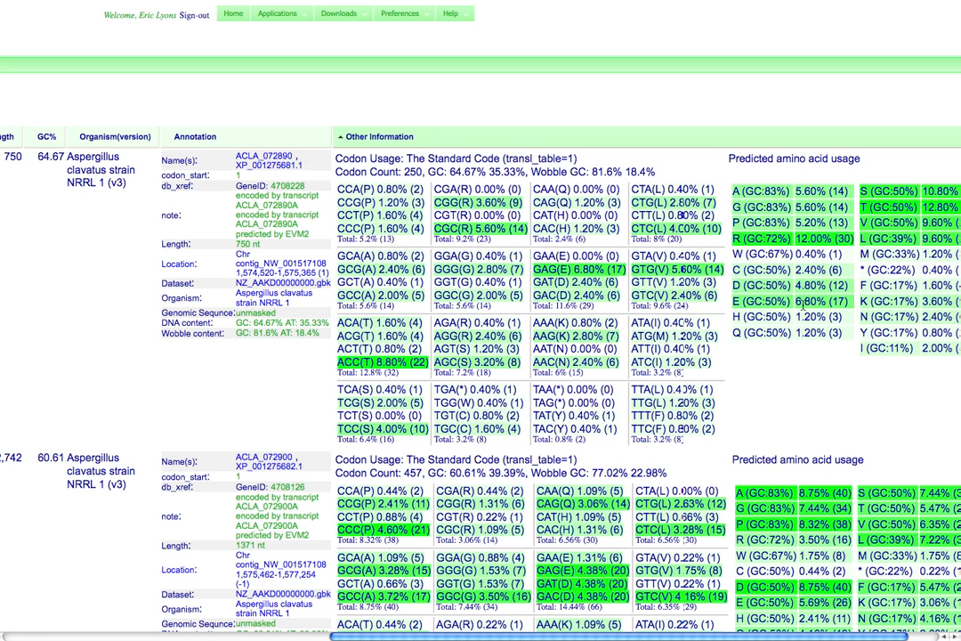
mouse_move(803, 305)
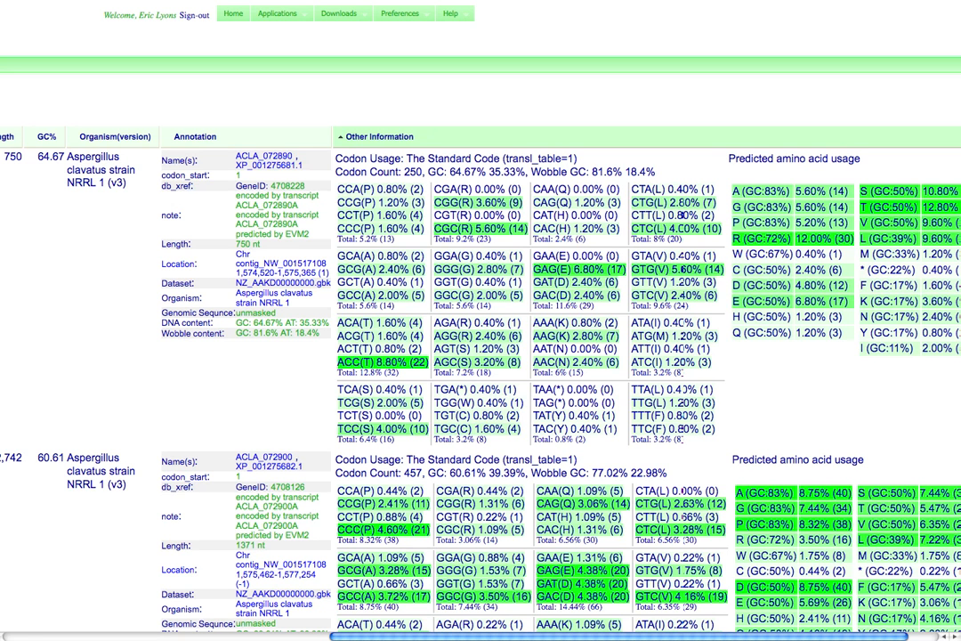